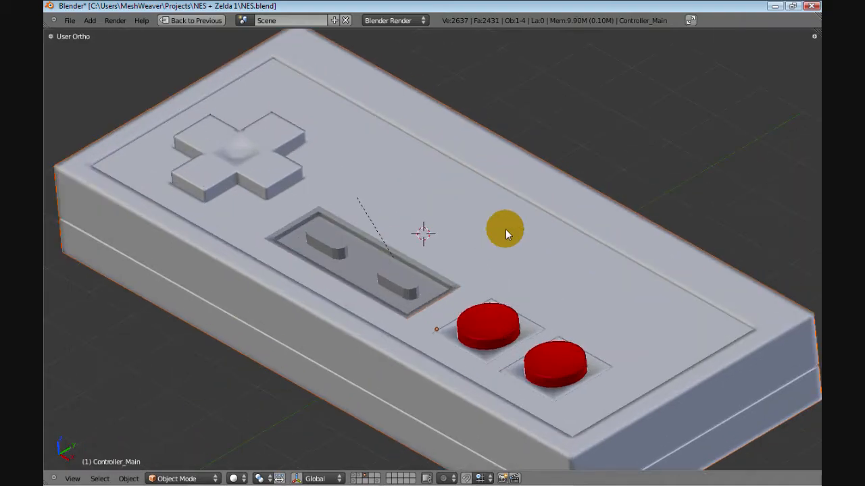
In Edit Mode, raise the faceplate, D-pad and buttons along Z above the controller body
key("Tab")
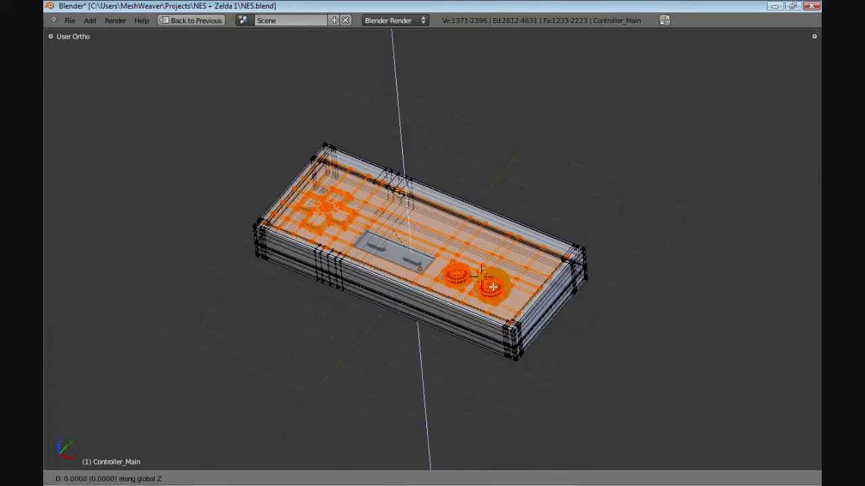
left_click_drag(493, 286, 483, 216)
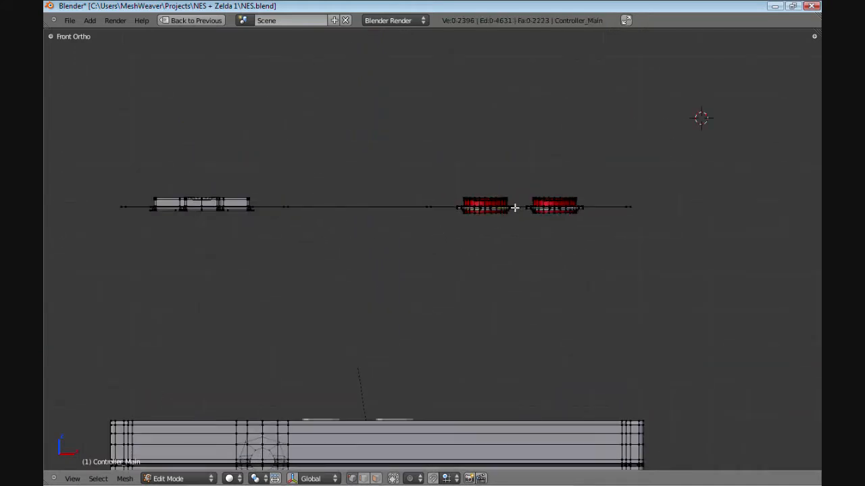
left_click(485, 205)
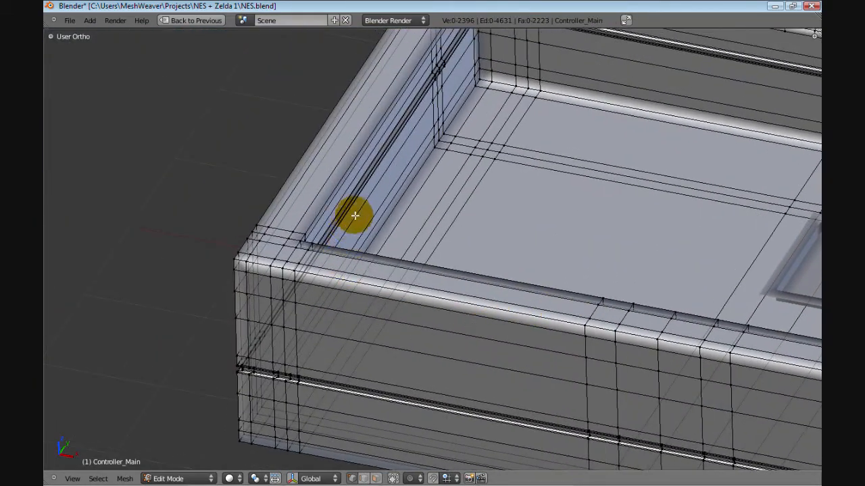
left_click_drag(354, 217, 443, 97)
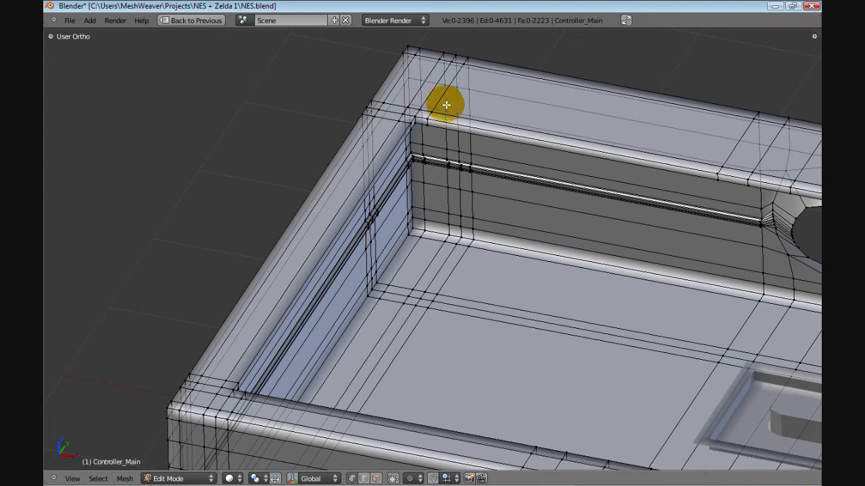
mouse_move(375, 154)
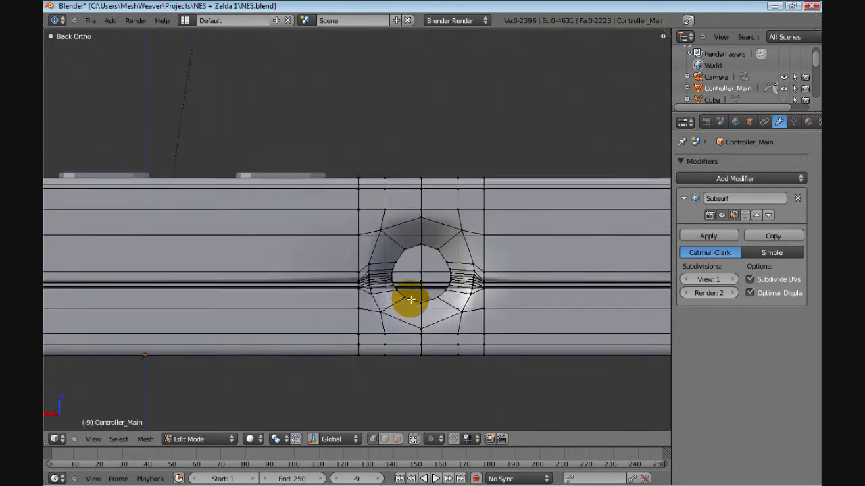
scroll("up", 3)
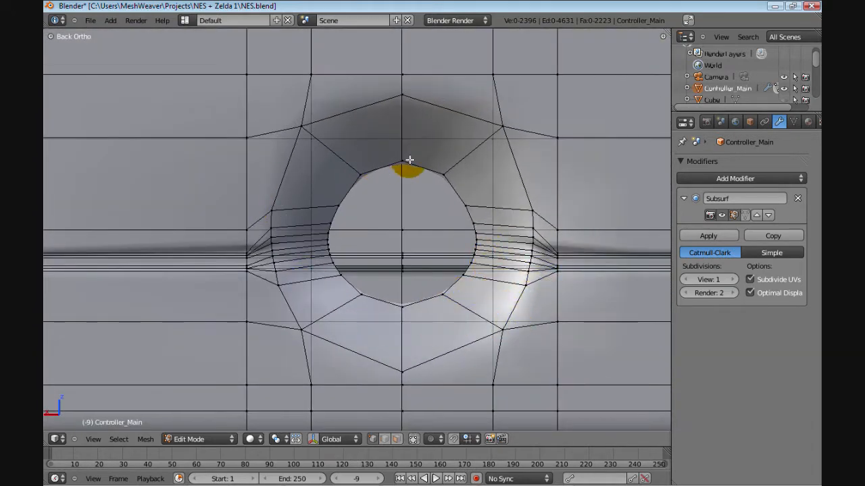
left_click(473, 150)
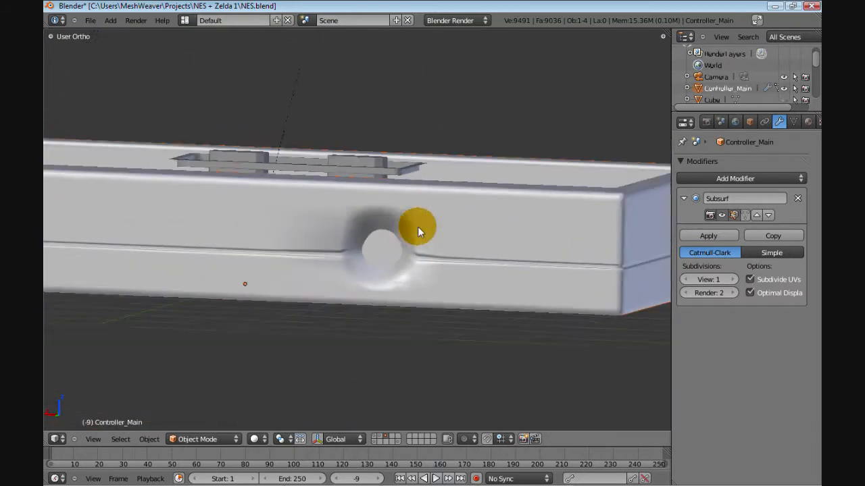
key("Tab")
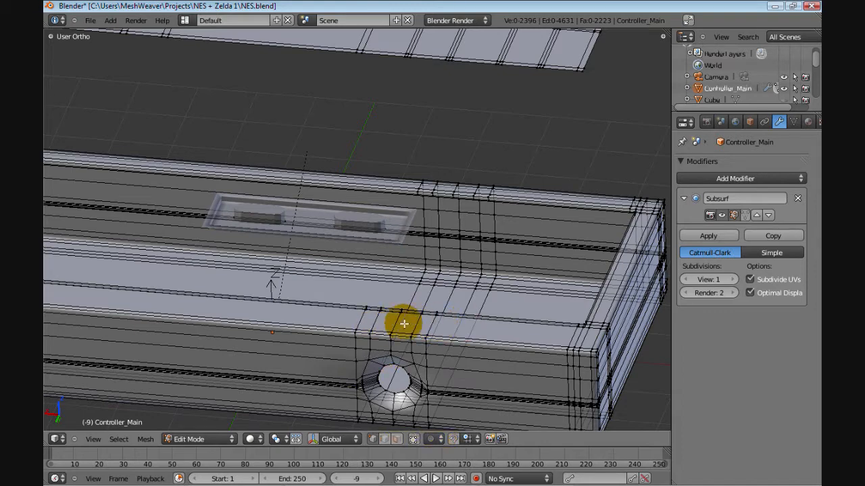
mouse_move(527, 305)
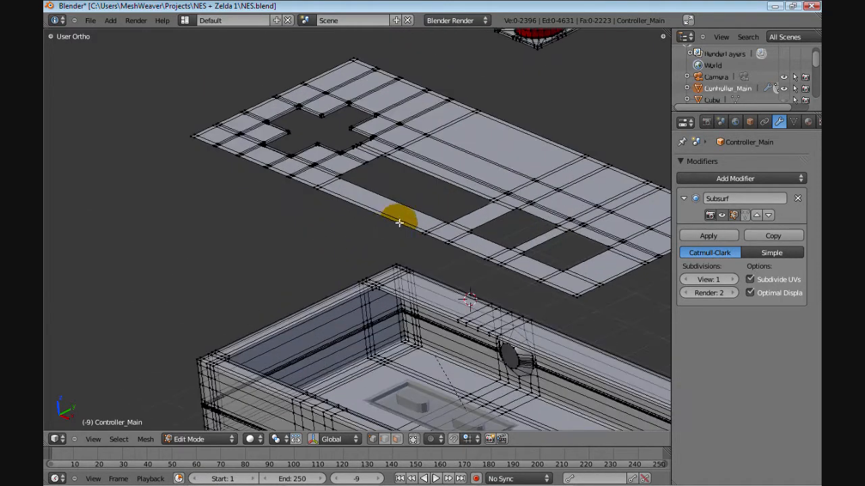
mouse_move(474, 202)
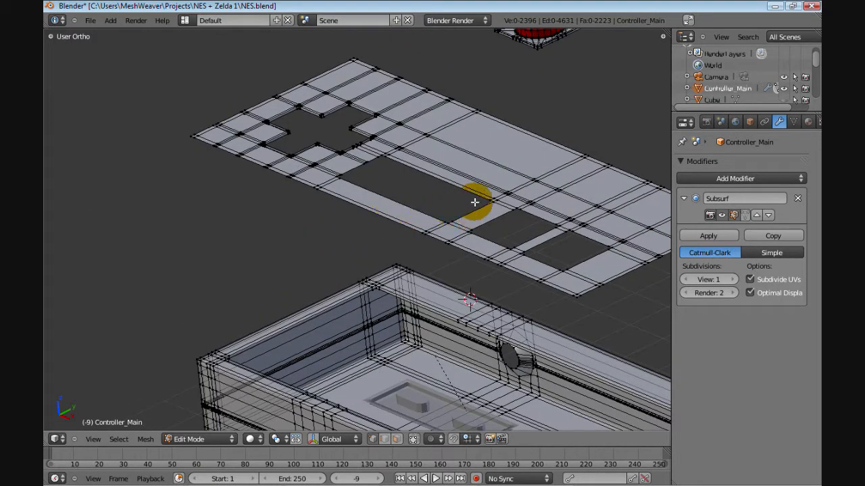
Hide the controller body and view the faceplate alone from straight above, zoomed in
key("a")
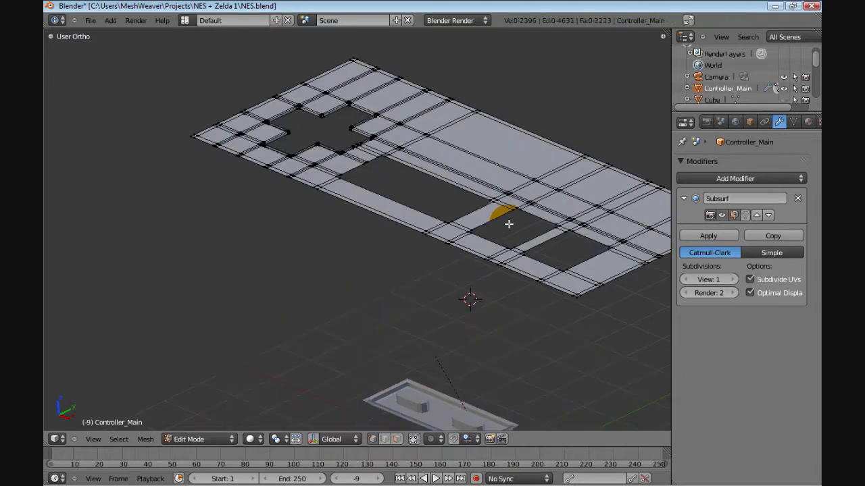
key("KP_7")
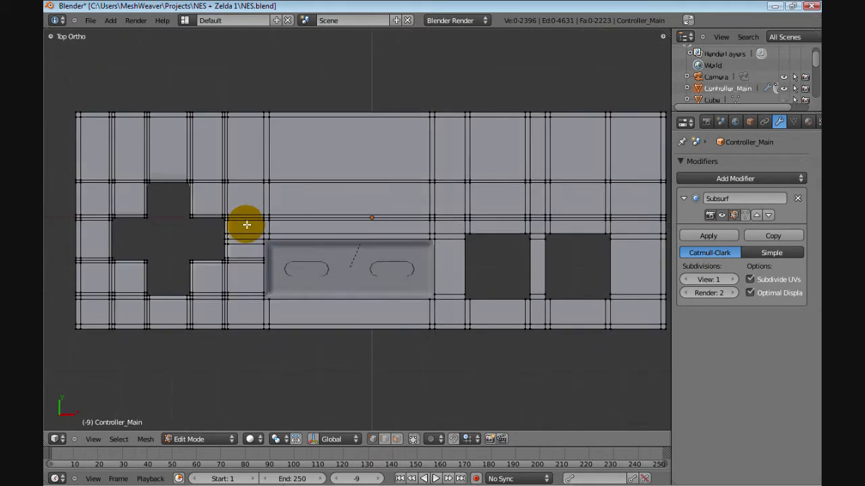
mouse_move(282, 232)
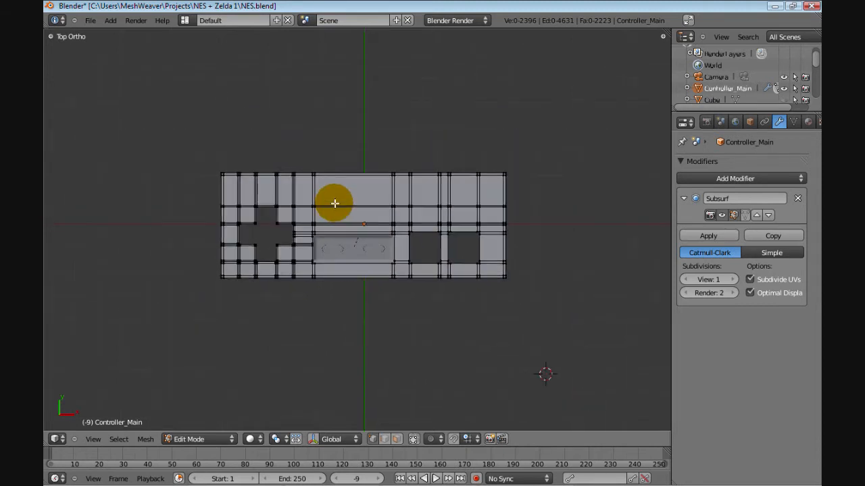
scroll("up", 3)
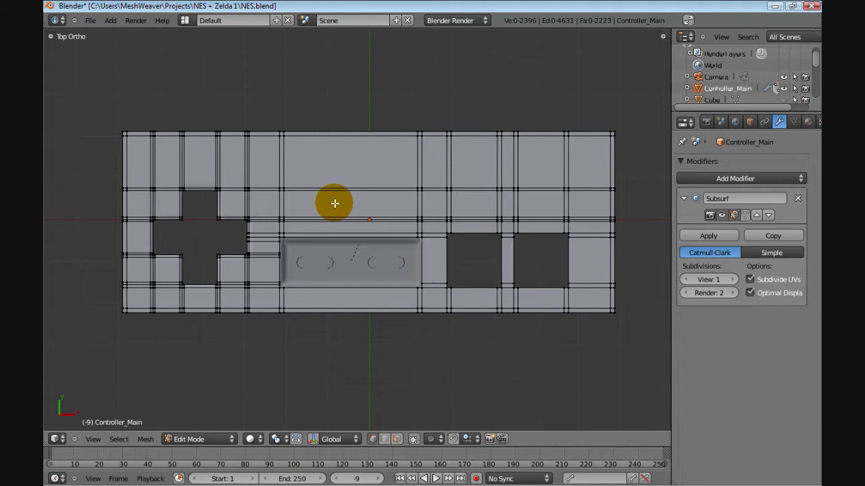
mouse_move(344, 203)
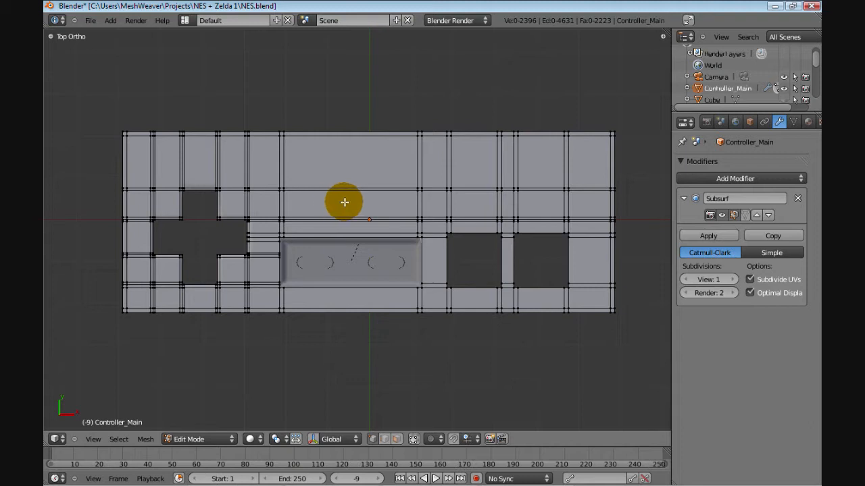
mouse_move(287, 208)
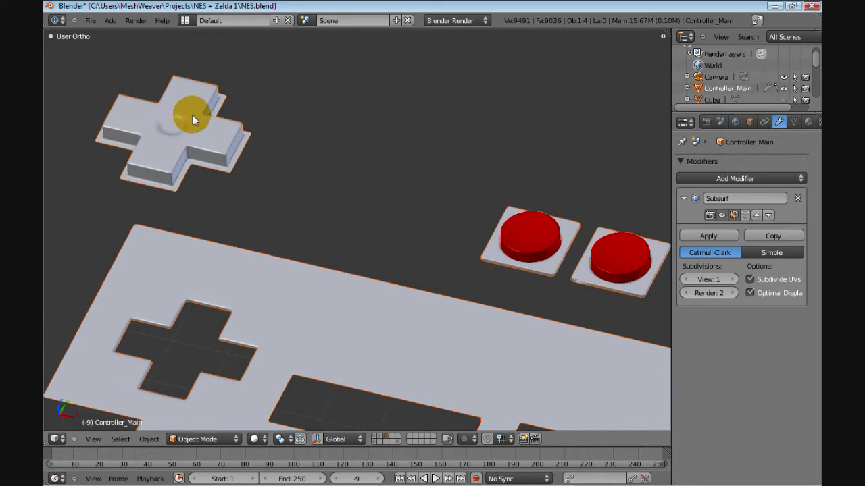
mouse_move(168, 159)
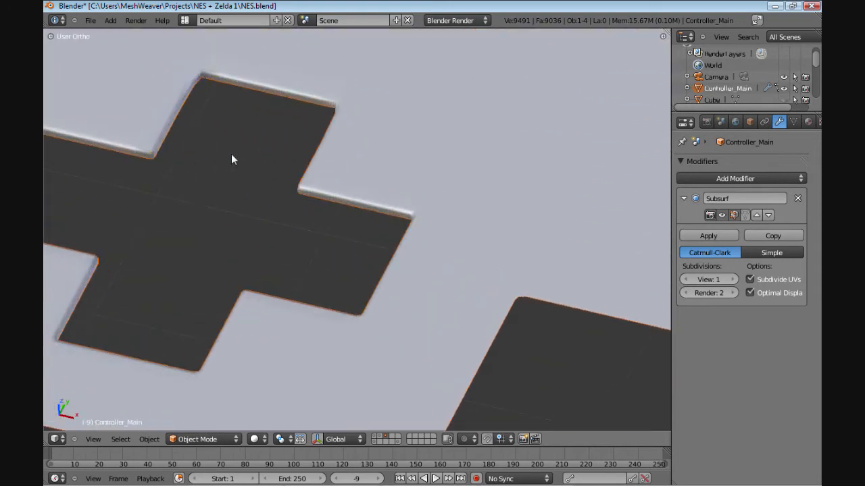
Slide the edge loop beside the D-pad cut-out corner along Y into a better position
key("Tab")
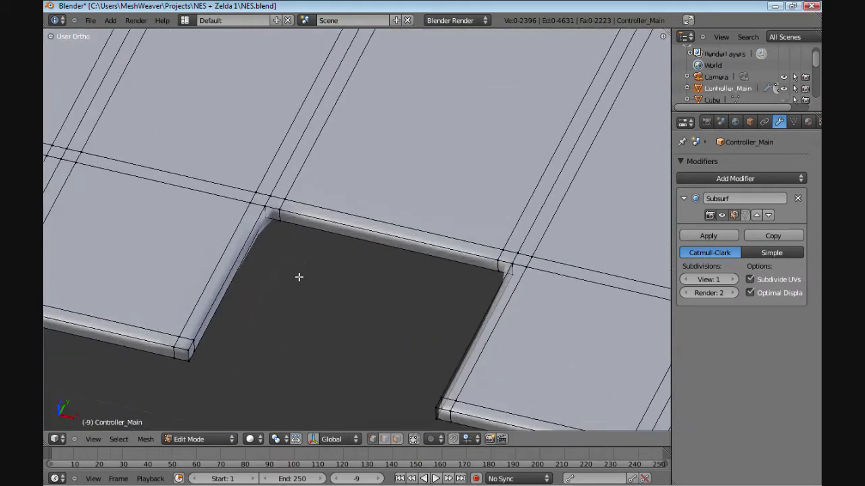
left_click(243, 259)
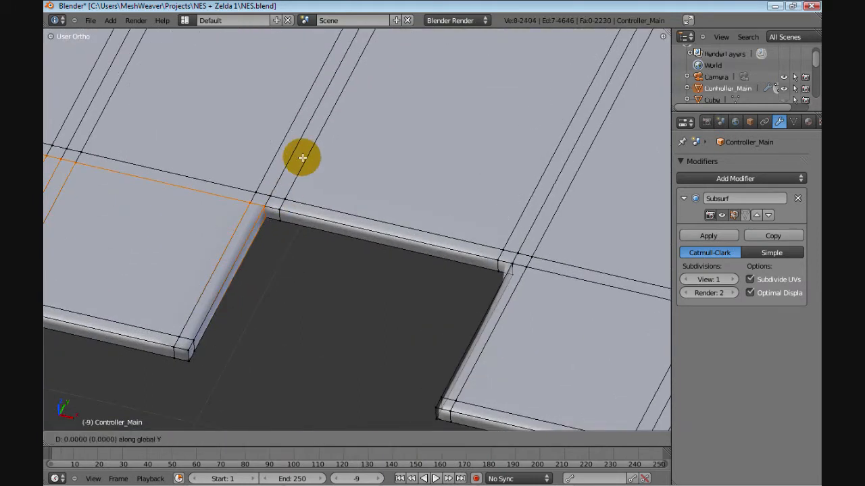
key("Tab")
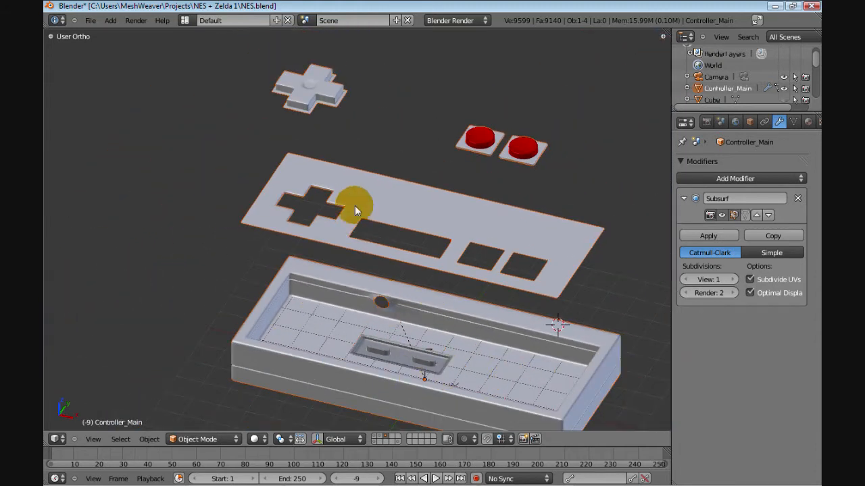
Lower the faceplate, D-pad and buttons along Z back onto the controller body
key("Tab")
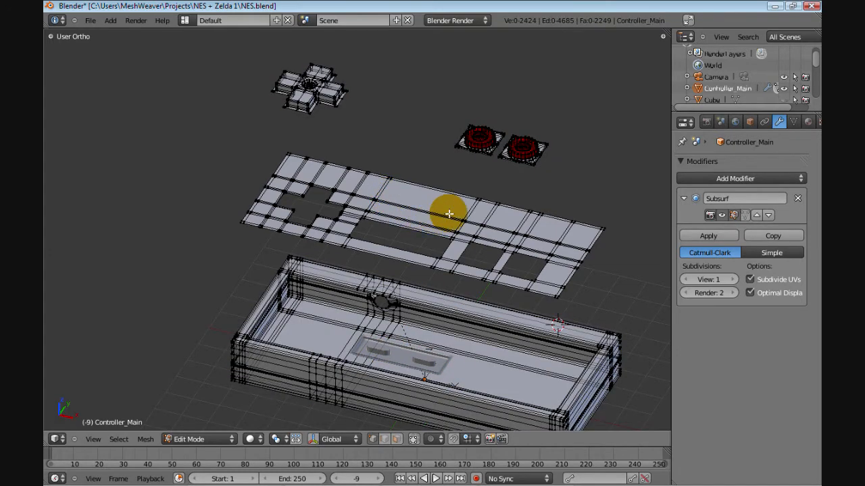
key("a")
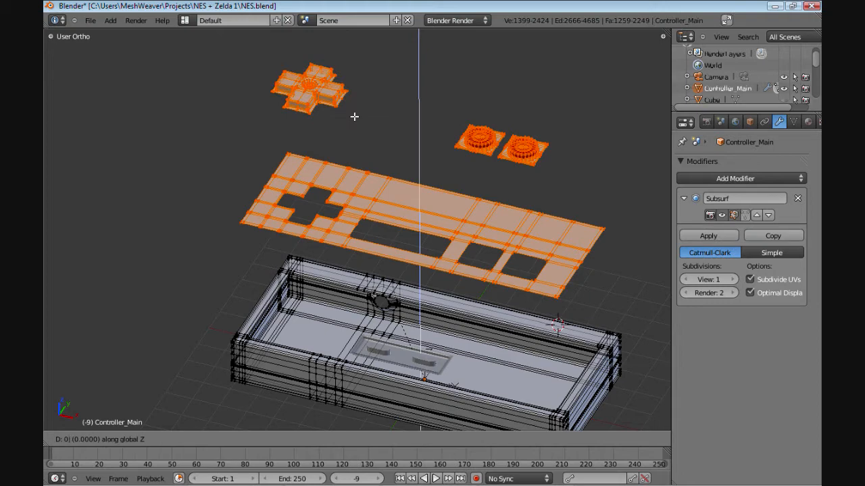
key("Tab")
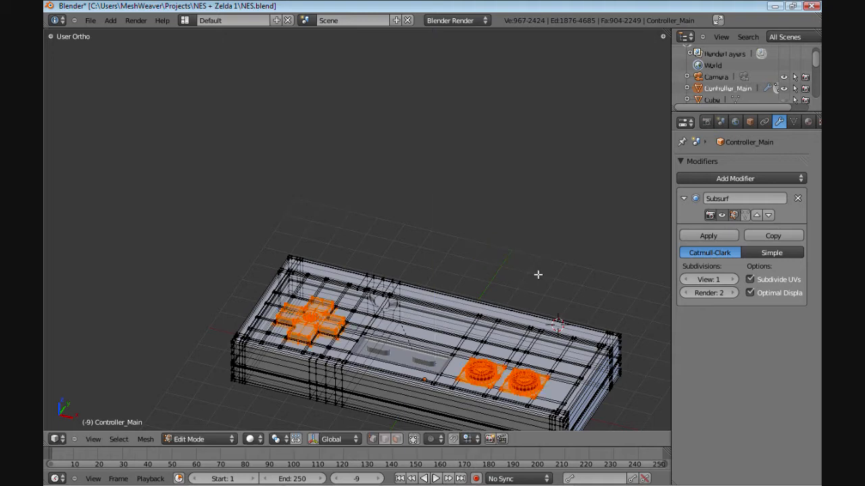
left_click(196, 439)
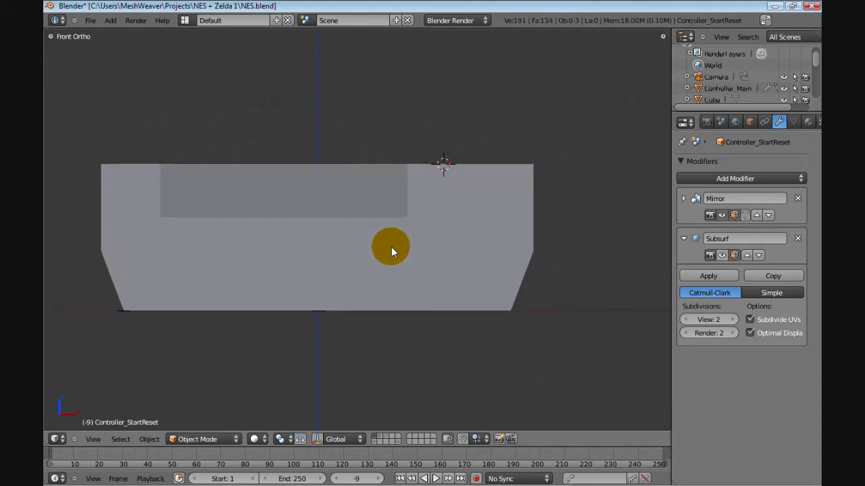
Orbit away from front view and select the in-progress console object Mesh.001
left_click_drag(389, 246, 454, 289)
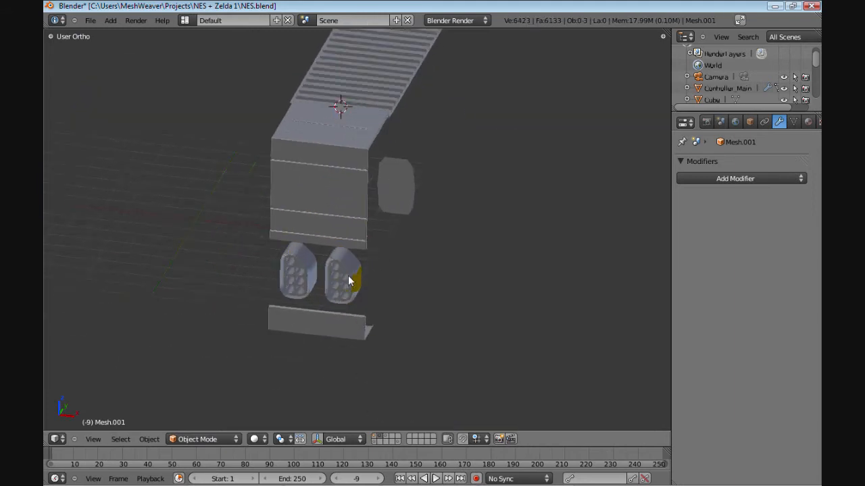
left_click(735, 178)
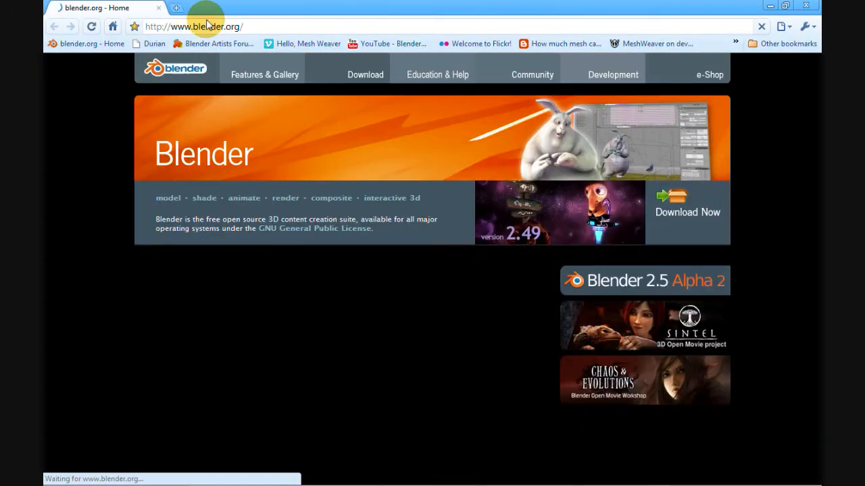
Search Google Images for Nintendo NES and view the console photo at full size
type("Nintendo NES")
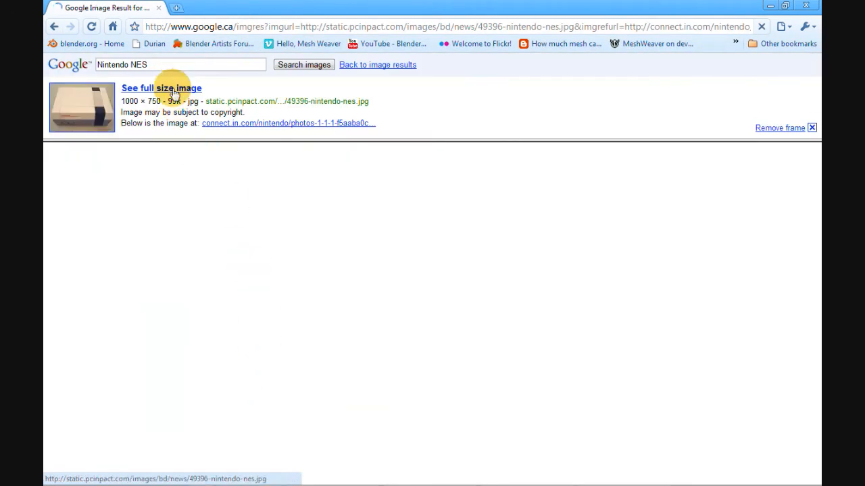
left_click(161, 88)
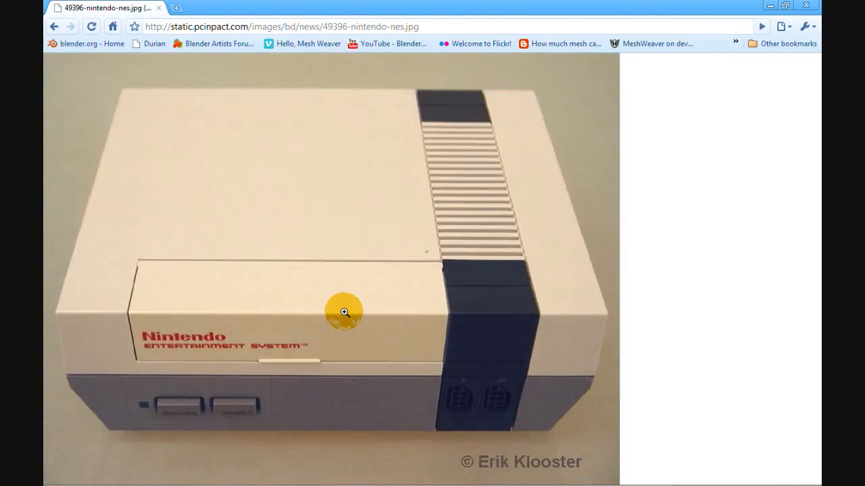
mouse_move(473, 376)
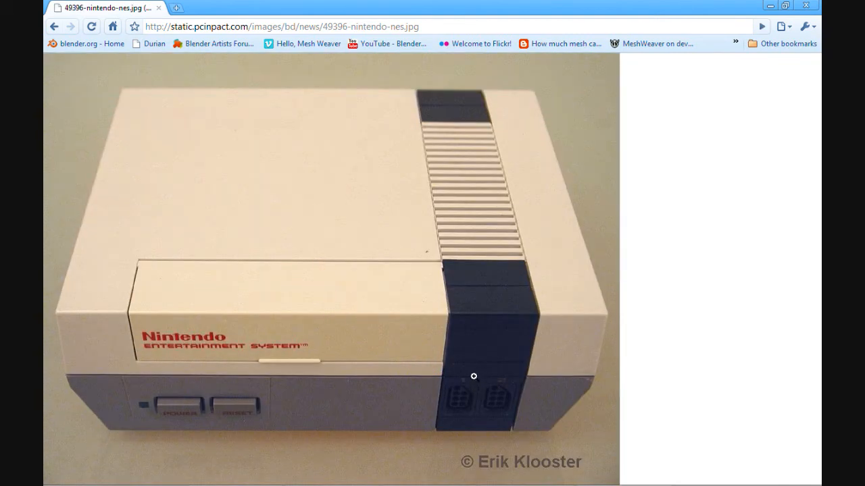
mouse_move(459, 394)
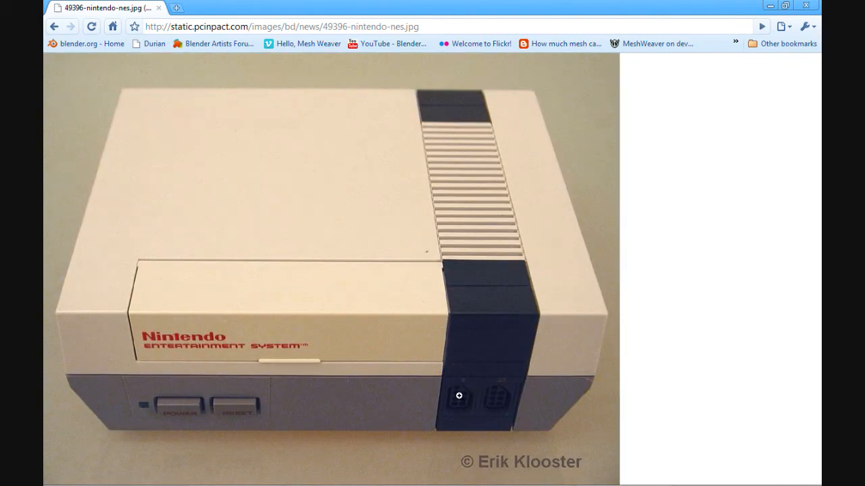